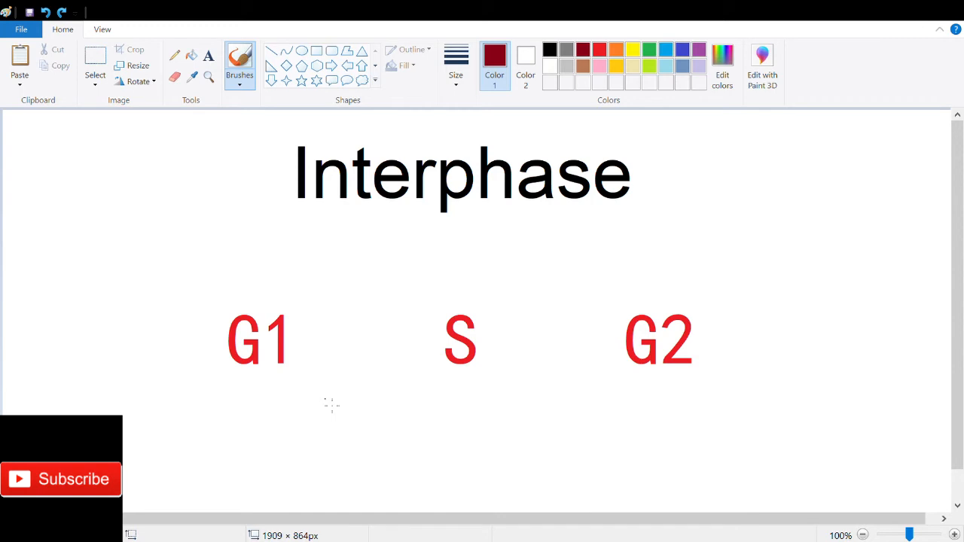
# Underline G1 in red and draw a red arrow from G1 to S under Interphase
pyautogui.moveTo(235, 407); pyautogui.dragTo(285, 405)
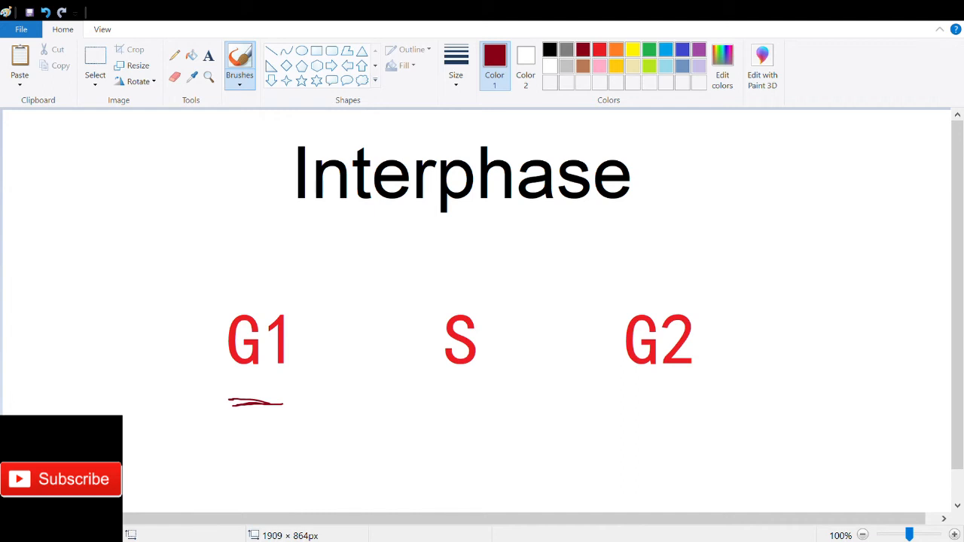
pyautogui.moveTo(319, 334); pyautogui.dragTo(344, 344)
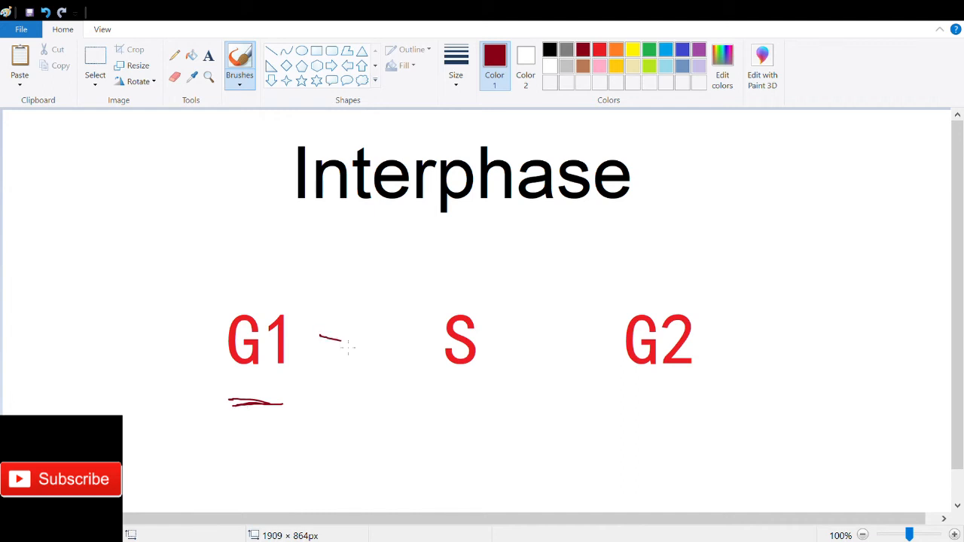
pyautogui.moveTo(319, 339); pyautogui.dragTo(406, 345)
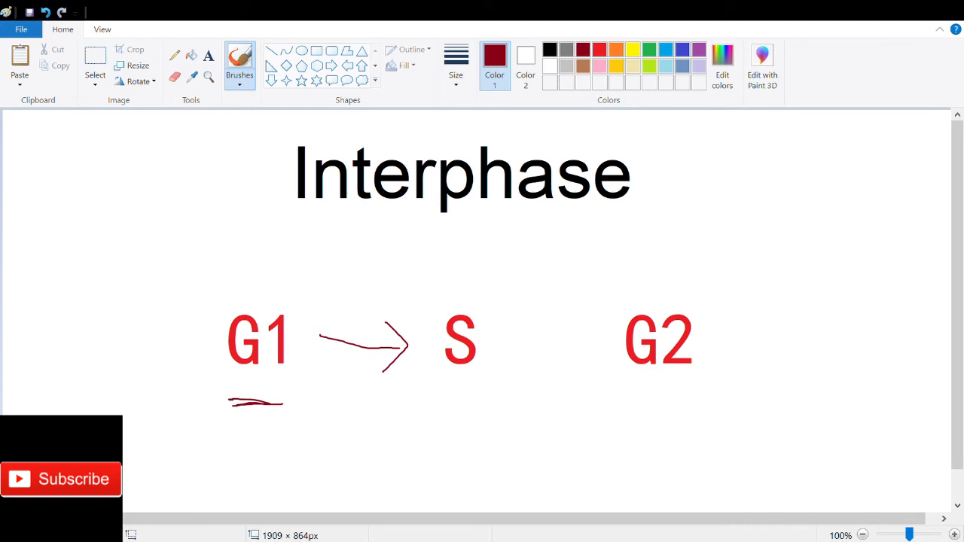
pyautogui.moveTo(509, 338); pyautogui.dragTo(595, 344)
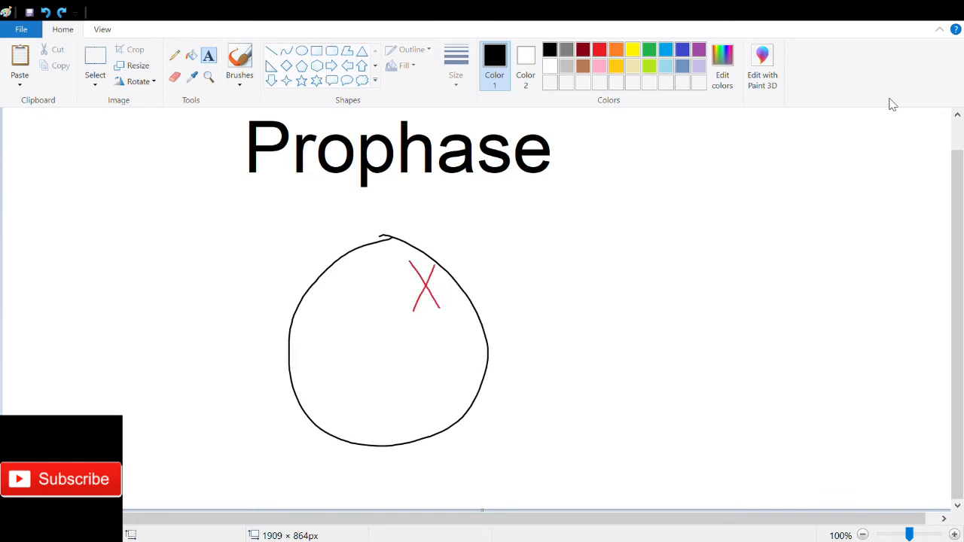
# Draw a second red X-shaped chromosome inside the Prophase cell circle
pyautogui.moveTo(331, 339); pyautogui.dragTo(365, 389)
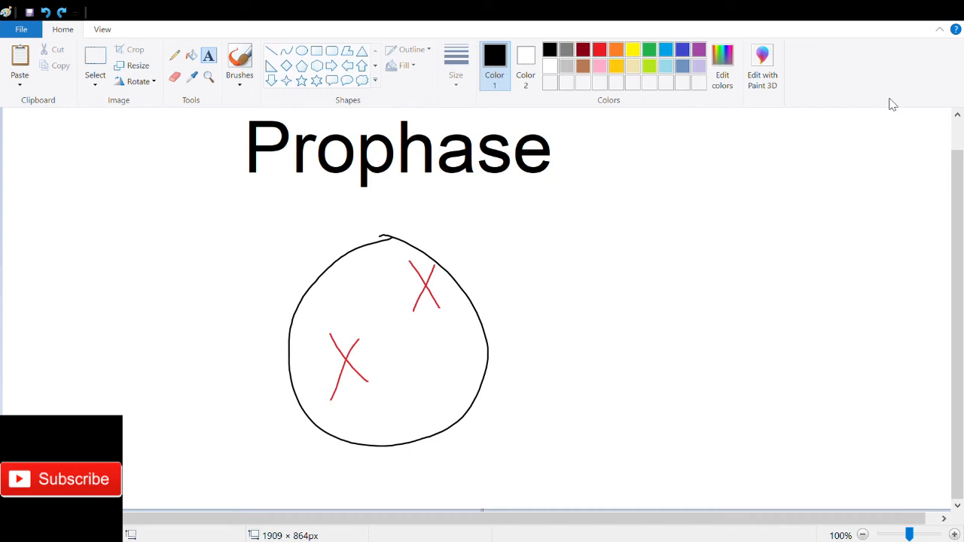
pyautogui.moveTo(410, 331); pyautogui.dragTo(437, 389)
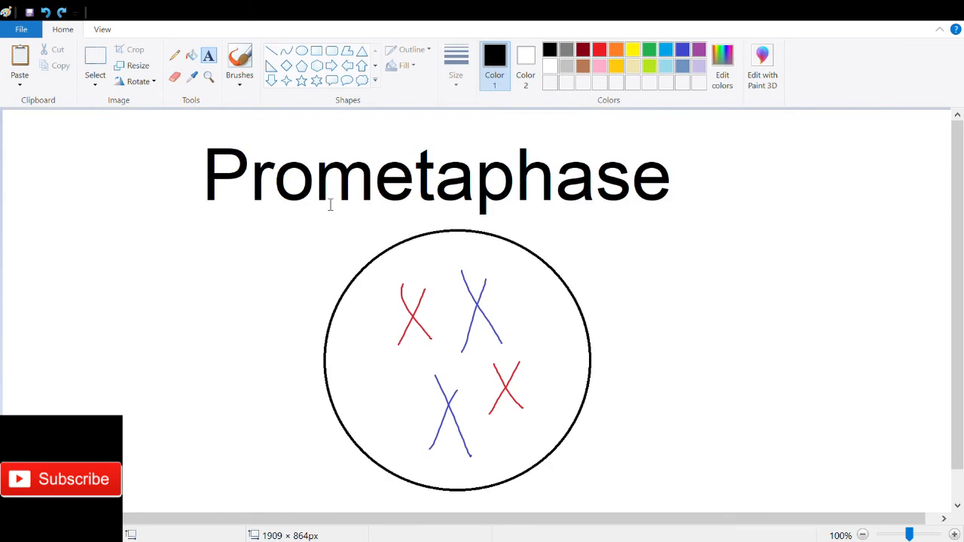
# Mark yellow spindle poles at both circle edges with fibers reaching the chromosomes
pyautogui.moveTo(337, 335); pyautogui.dragTo(337, 367)
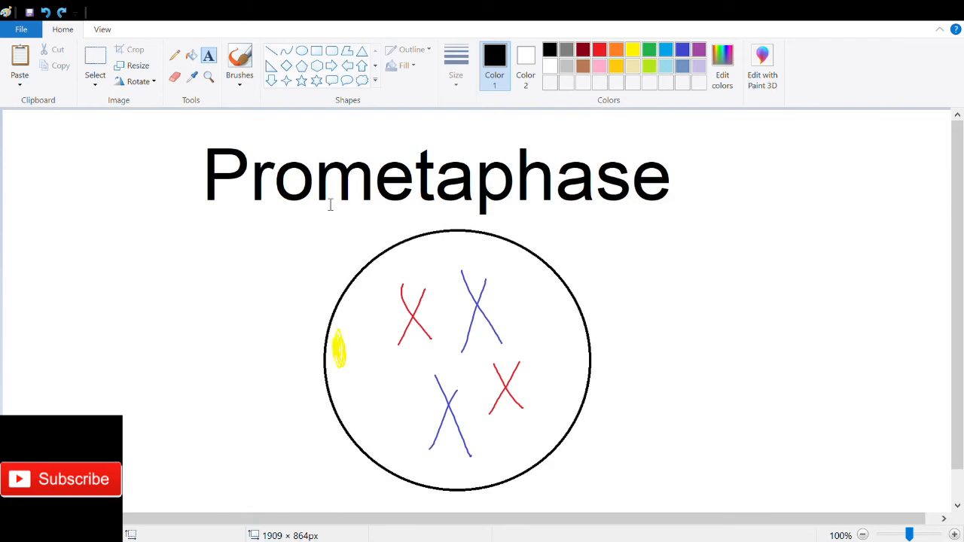
pyautogui.moveTo(343, 350); pyautogui.dragTo(422, 272)
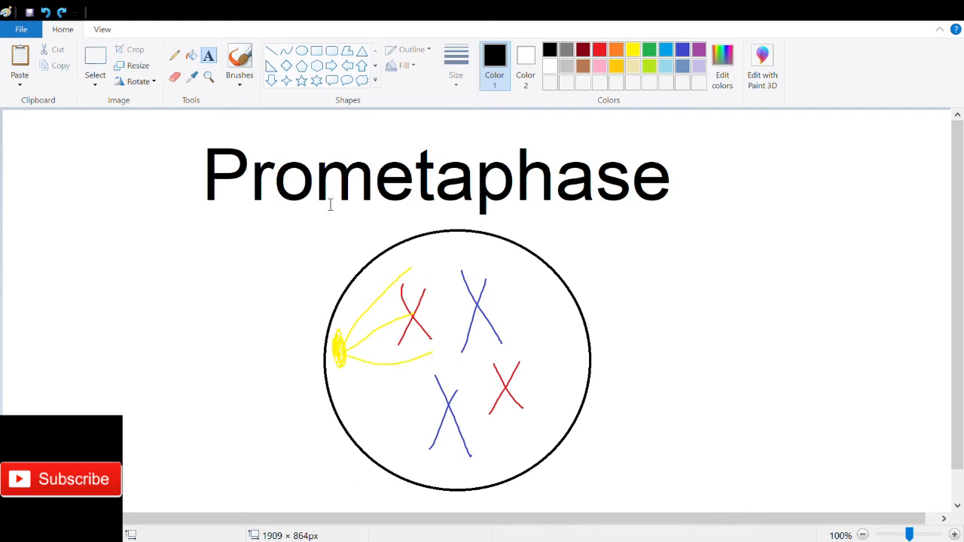
pyautogui.moveTo(346, 355); pyautogui.dragTo(449, 404)
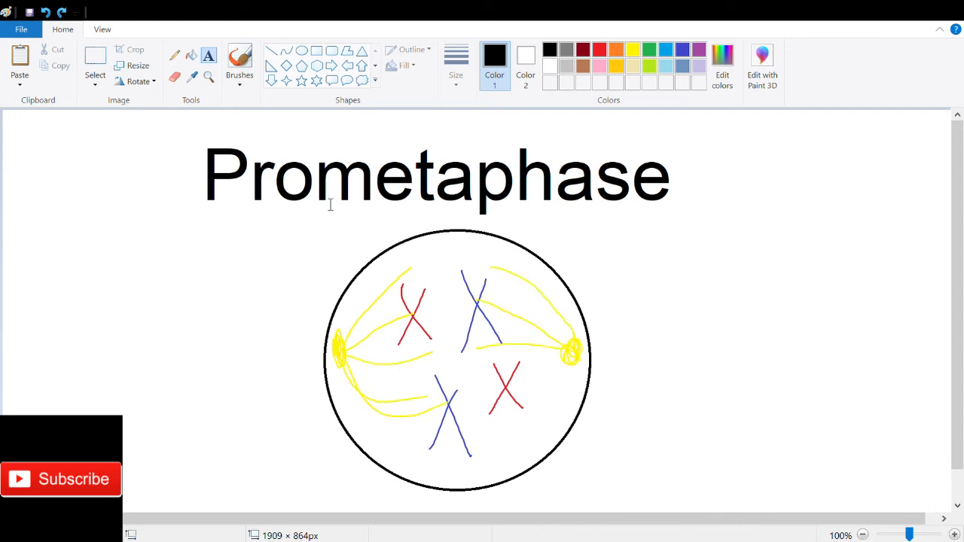
pyautogui.moveTo(220, 307); pyautogui.dragTo(365, 308)
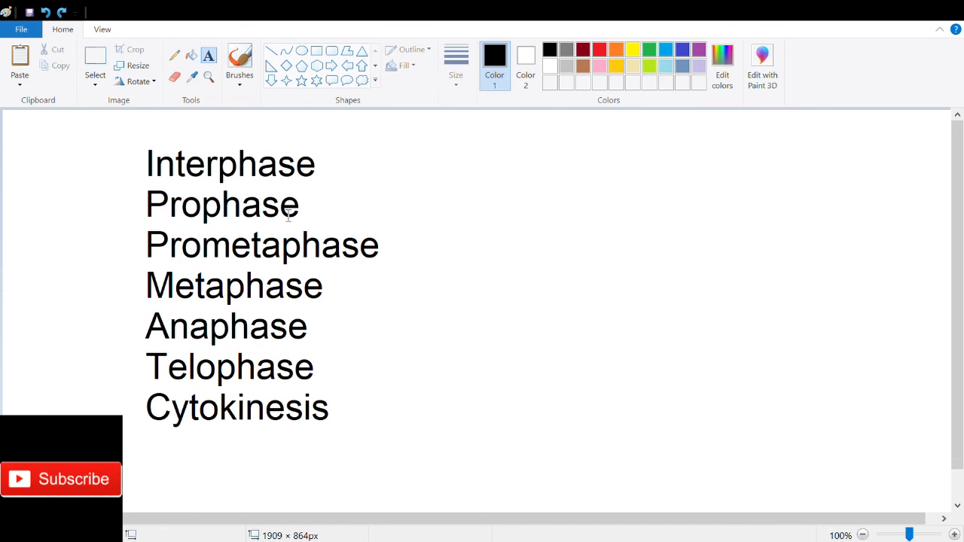
# Circle the phase initials in red and add 'Never Forget!' below the mnemonic
pyautogui.moveTo(138, 135); pyautogui.dragTo(151, 444)
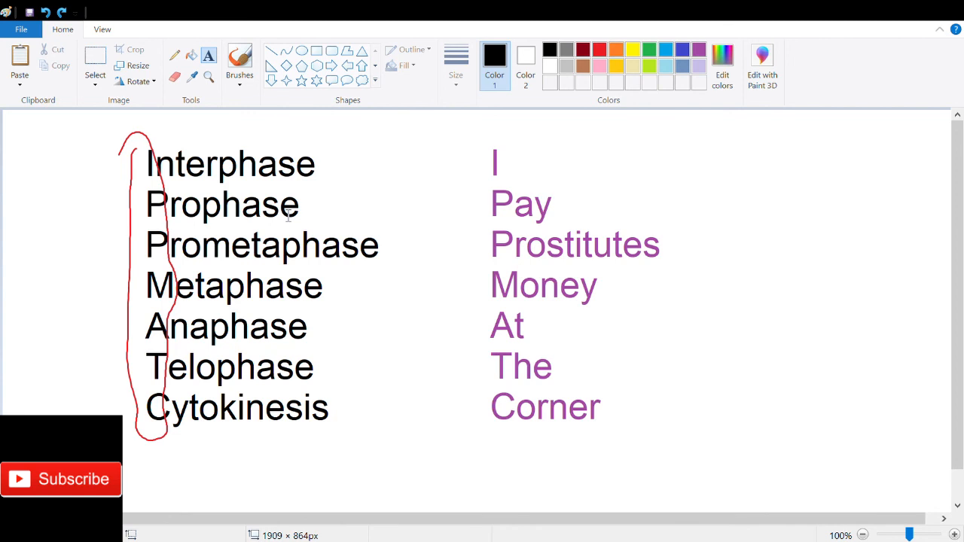
pyautogui.write('Never Forget!')
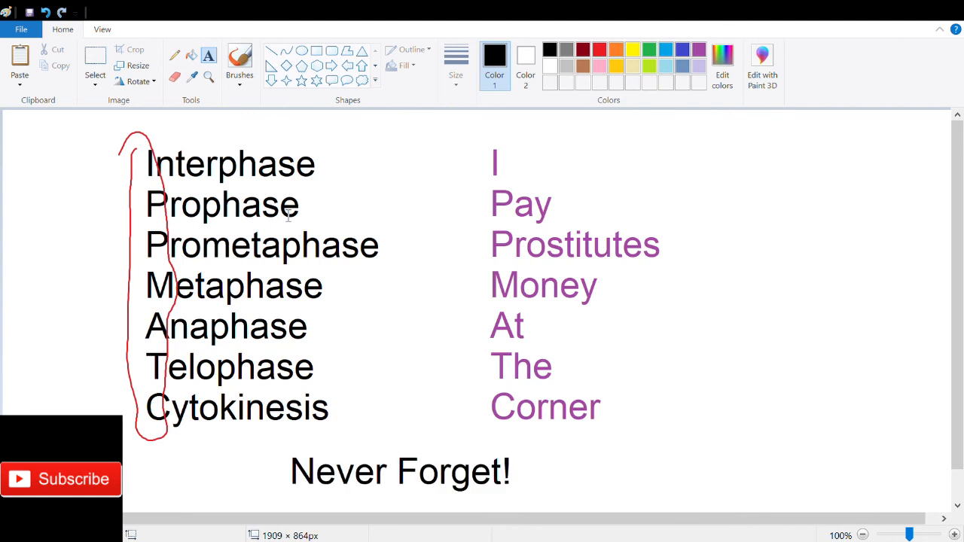
pyautogui.moveTo(790, 208)
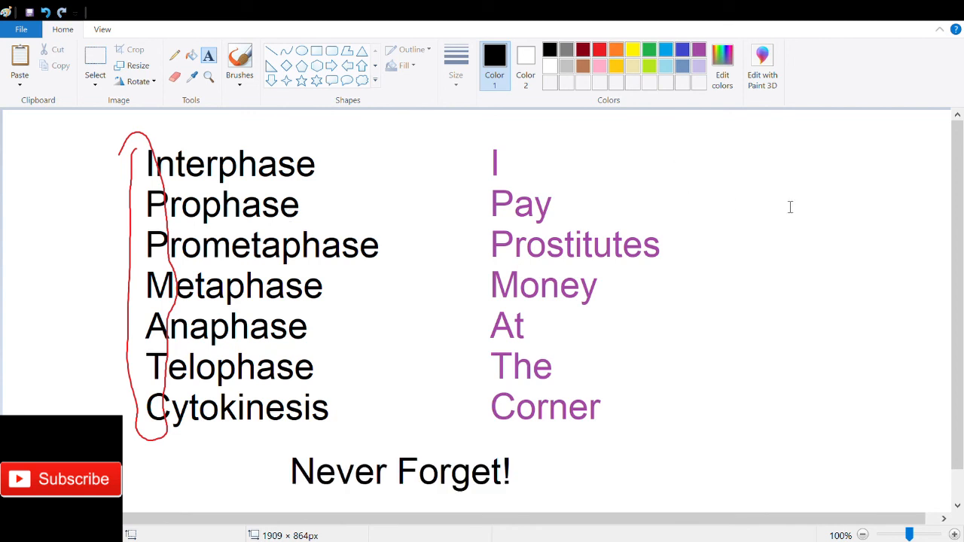